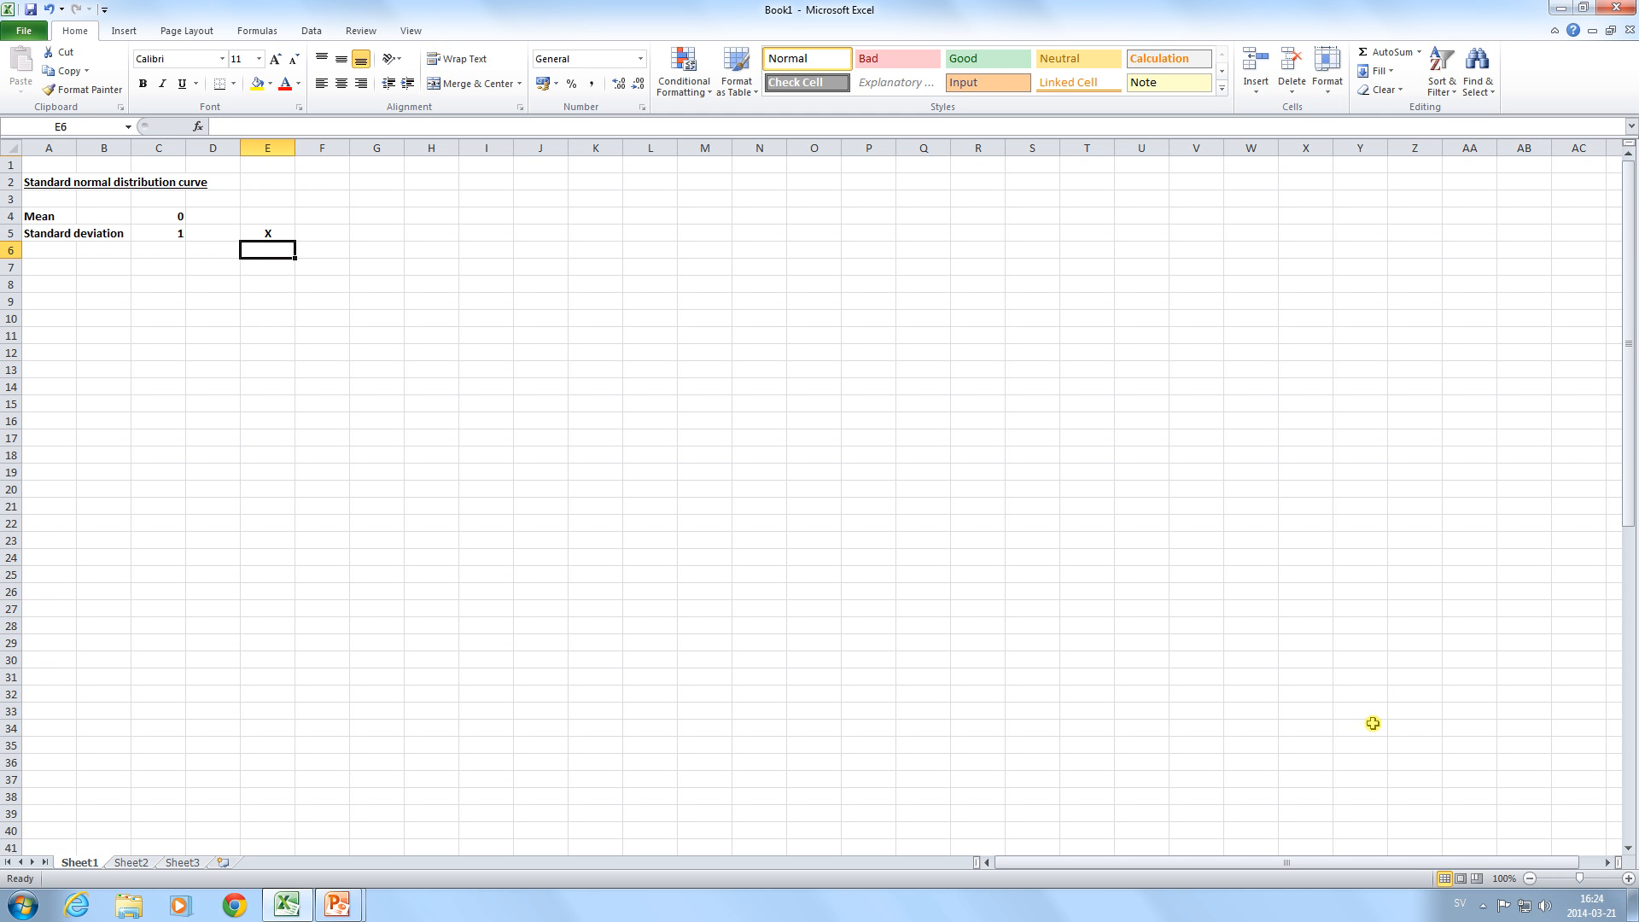
Fill column E with x values from -3 to 3 in 0.1 steps using =E6+0,1
type("-3")
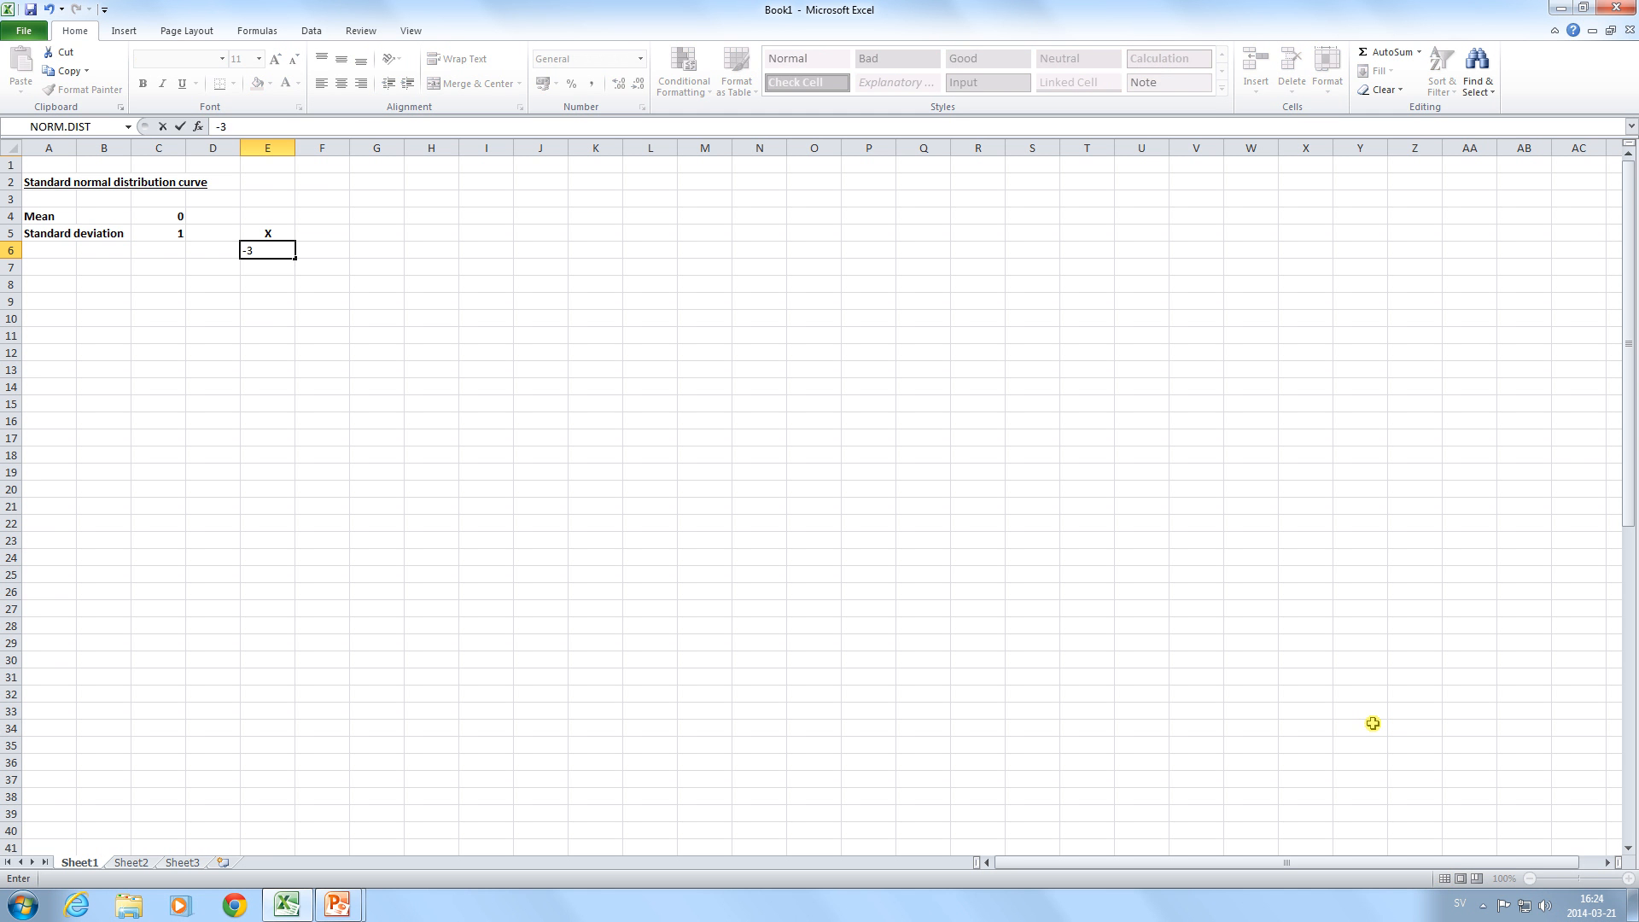
key("Enter")
type("=")
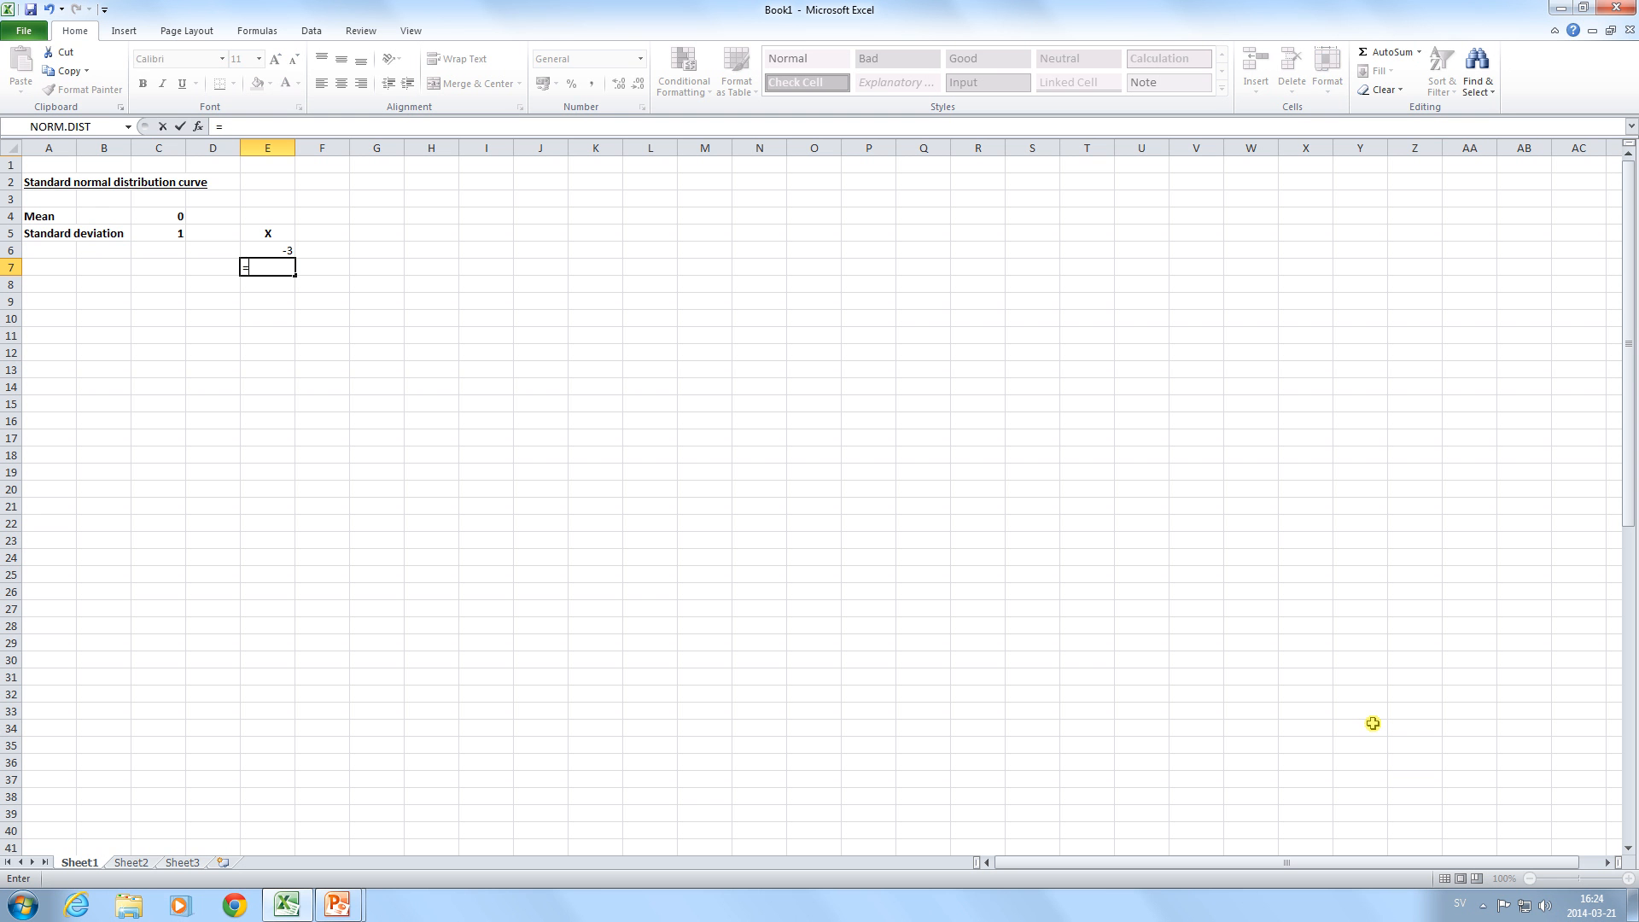
type("E6+0,")
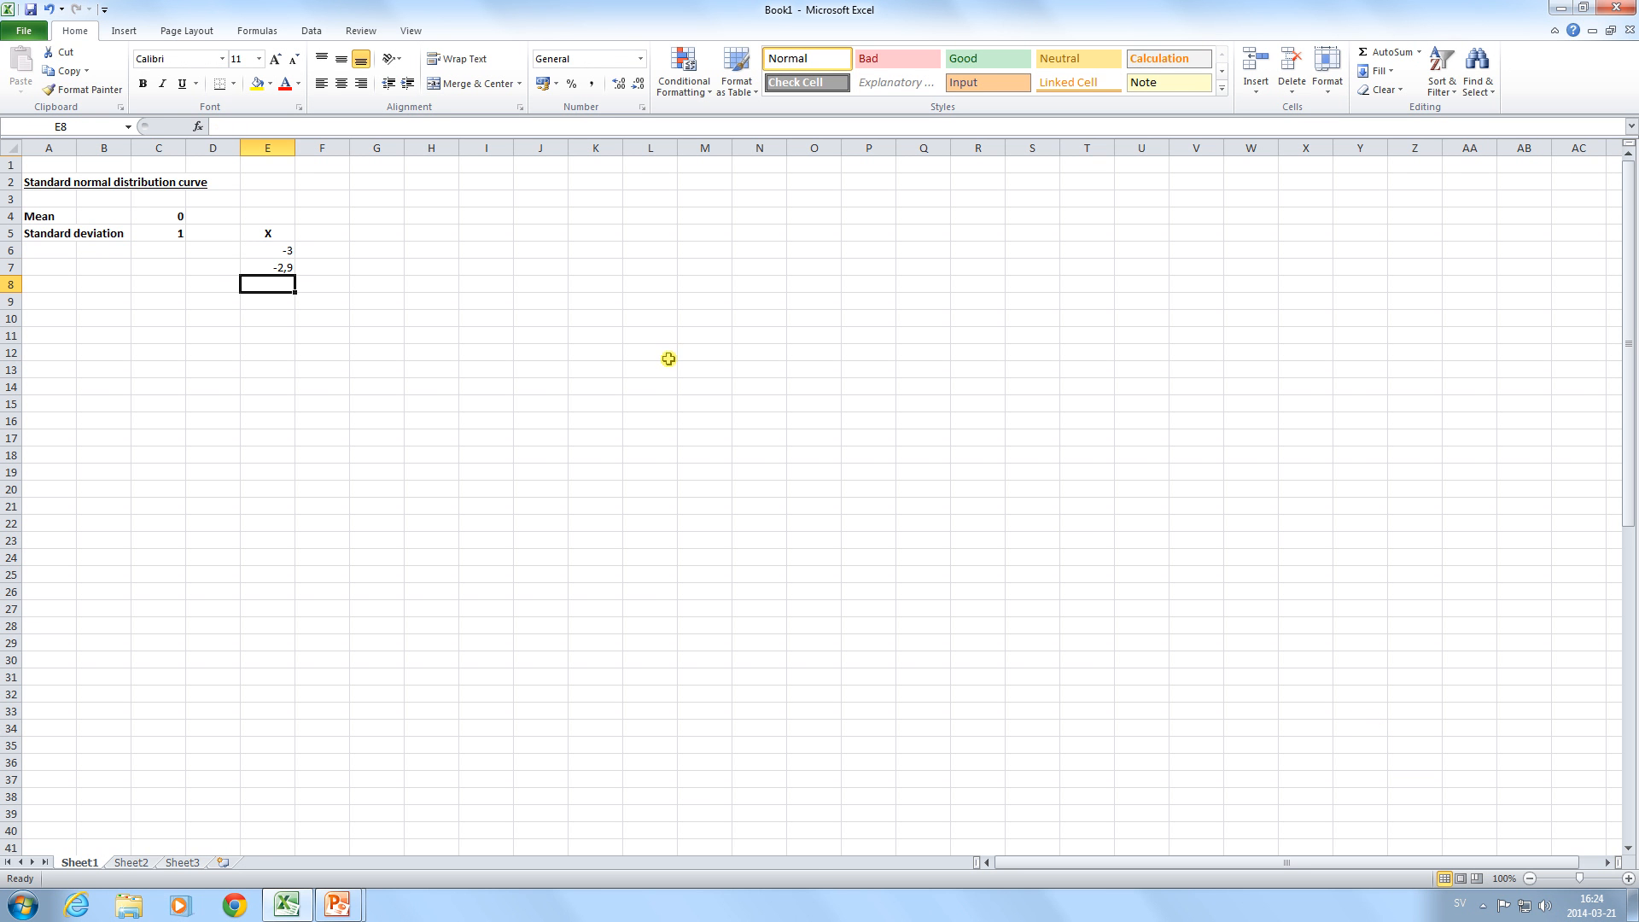
left_click(267, 267)
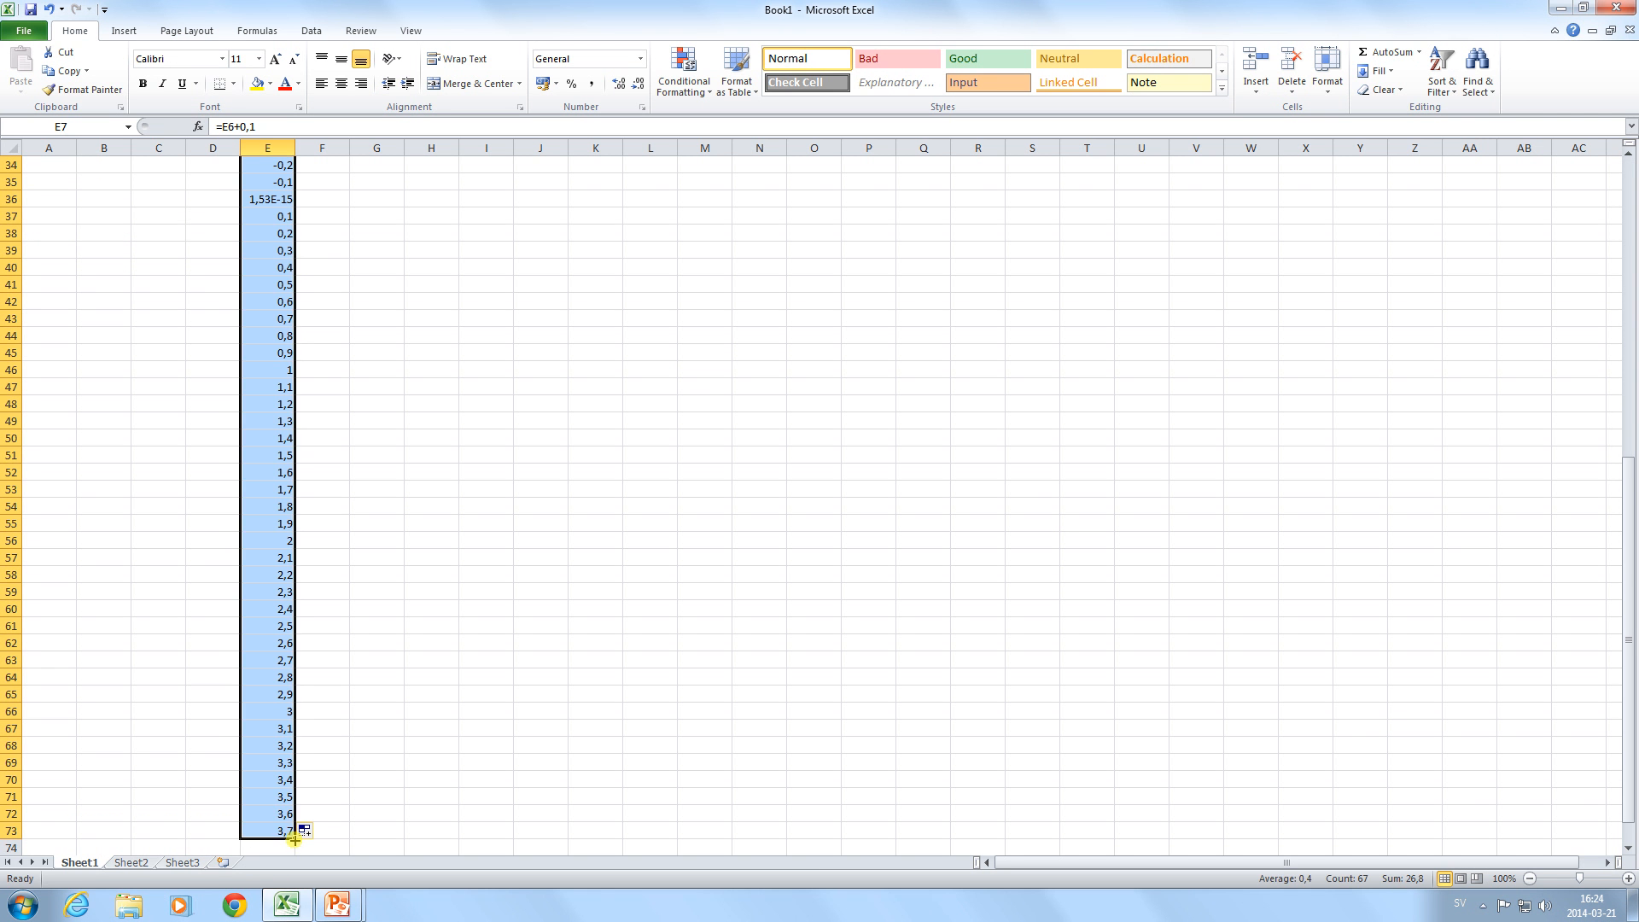
left_click_drag(301, 831, 324, 725)
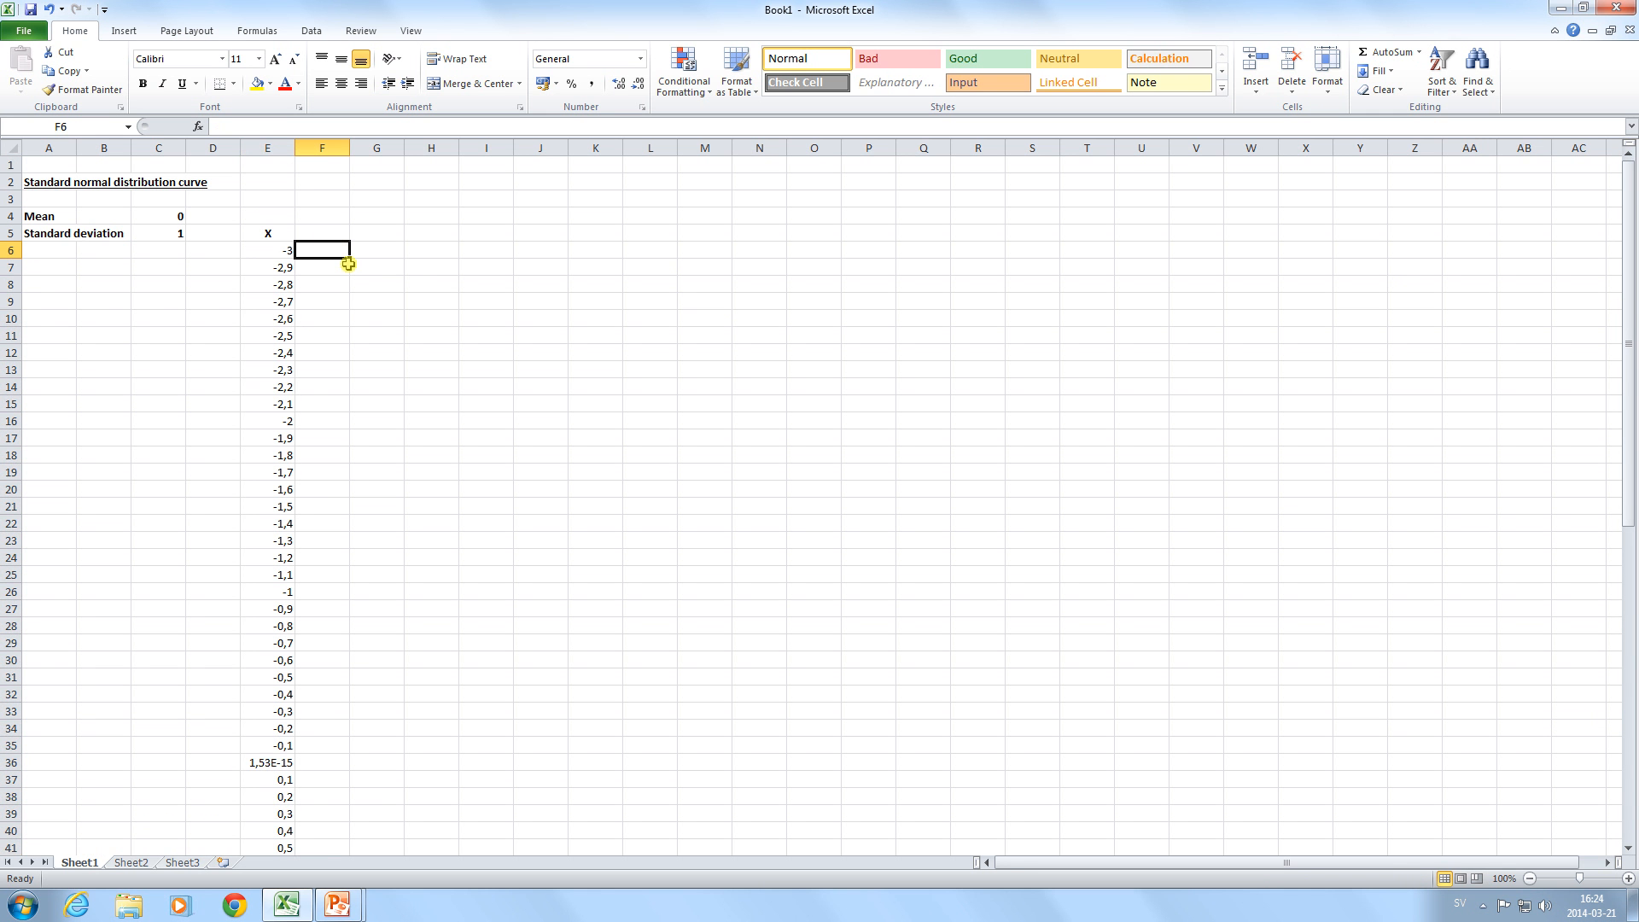
mouse_move(342, 273)
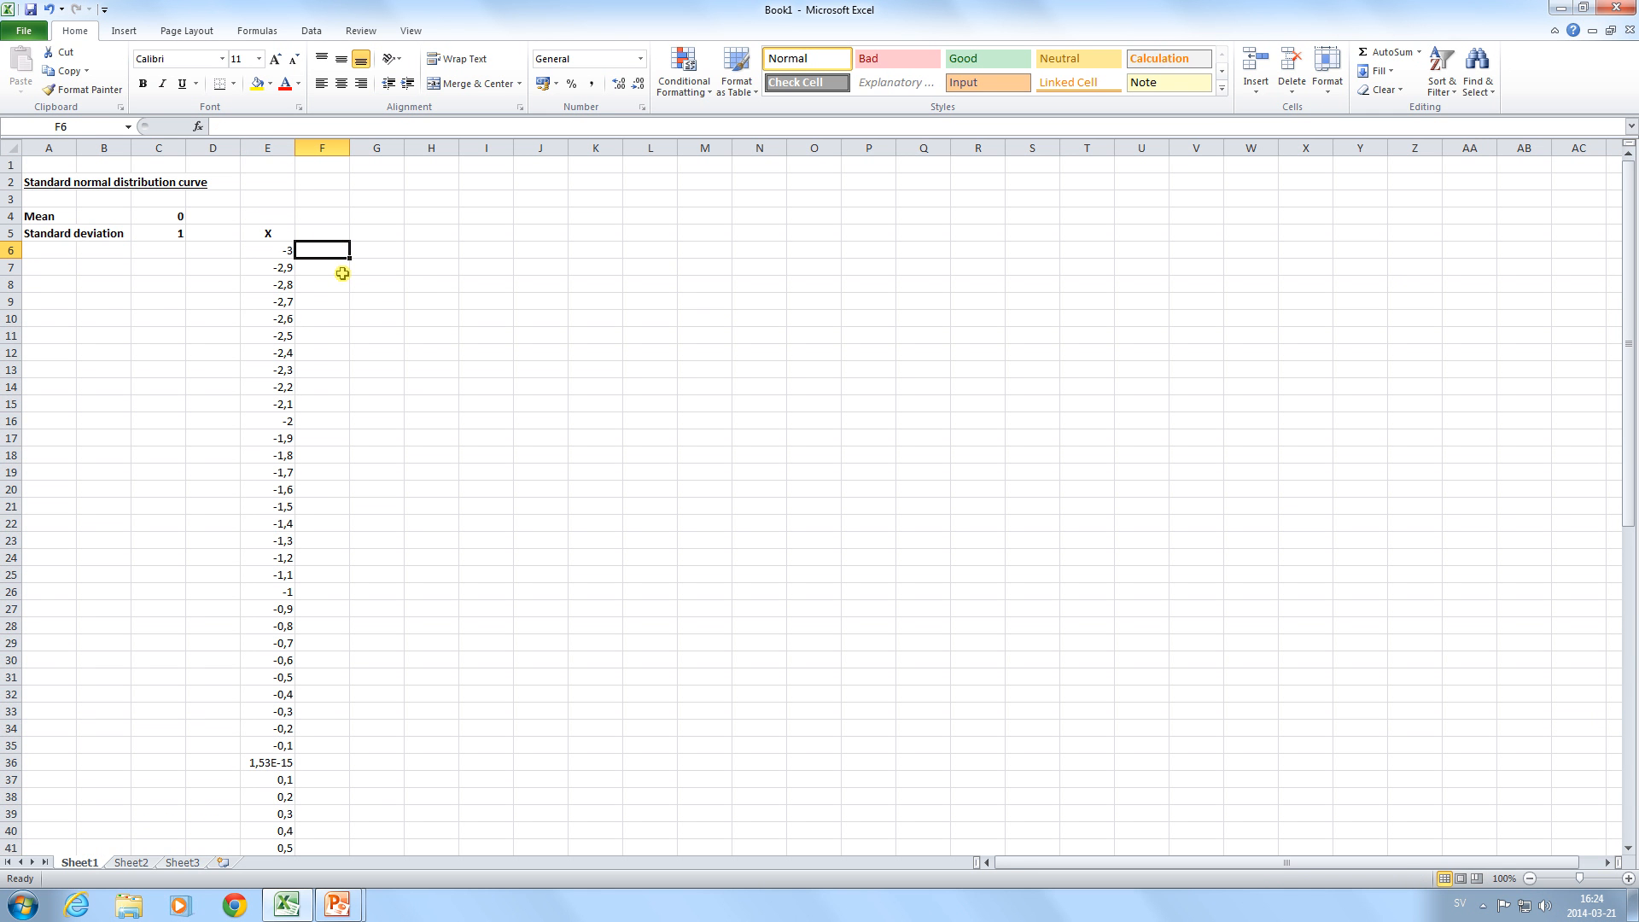
Enter =NORM.DIST(E6;0;1;FALSE) in F6, giving a density of 0,004432
type("=NORM.DIST")
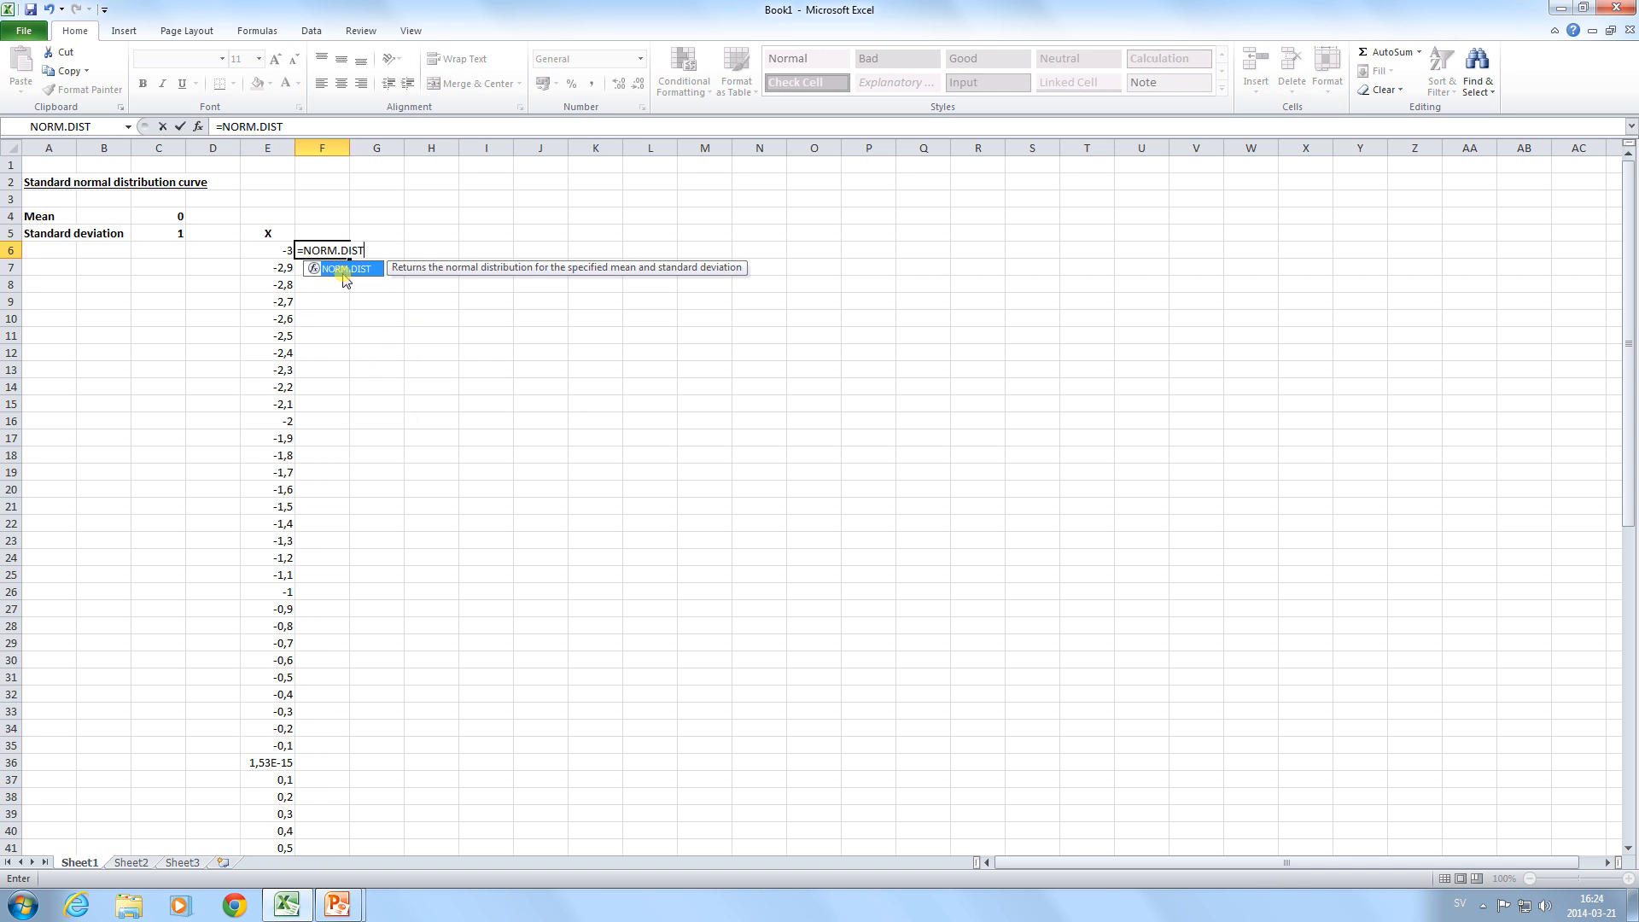
type("(")
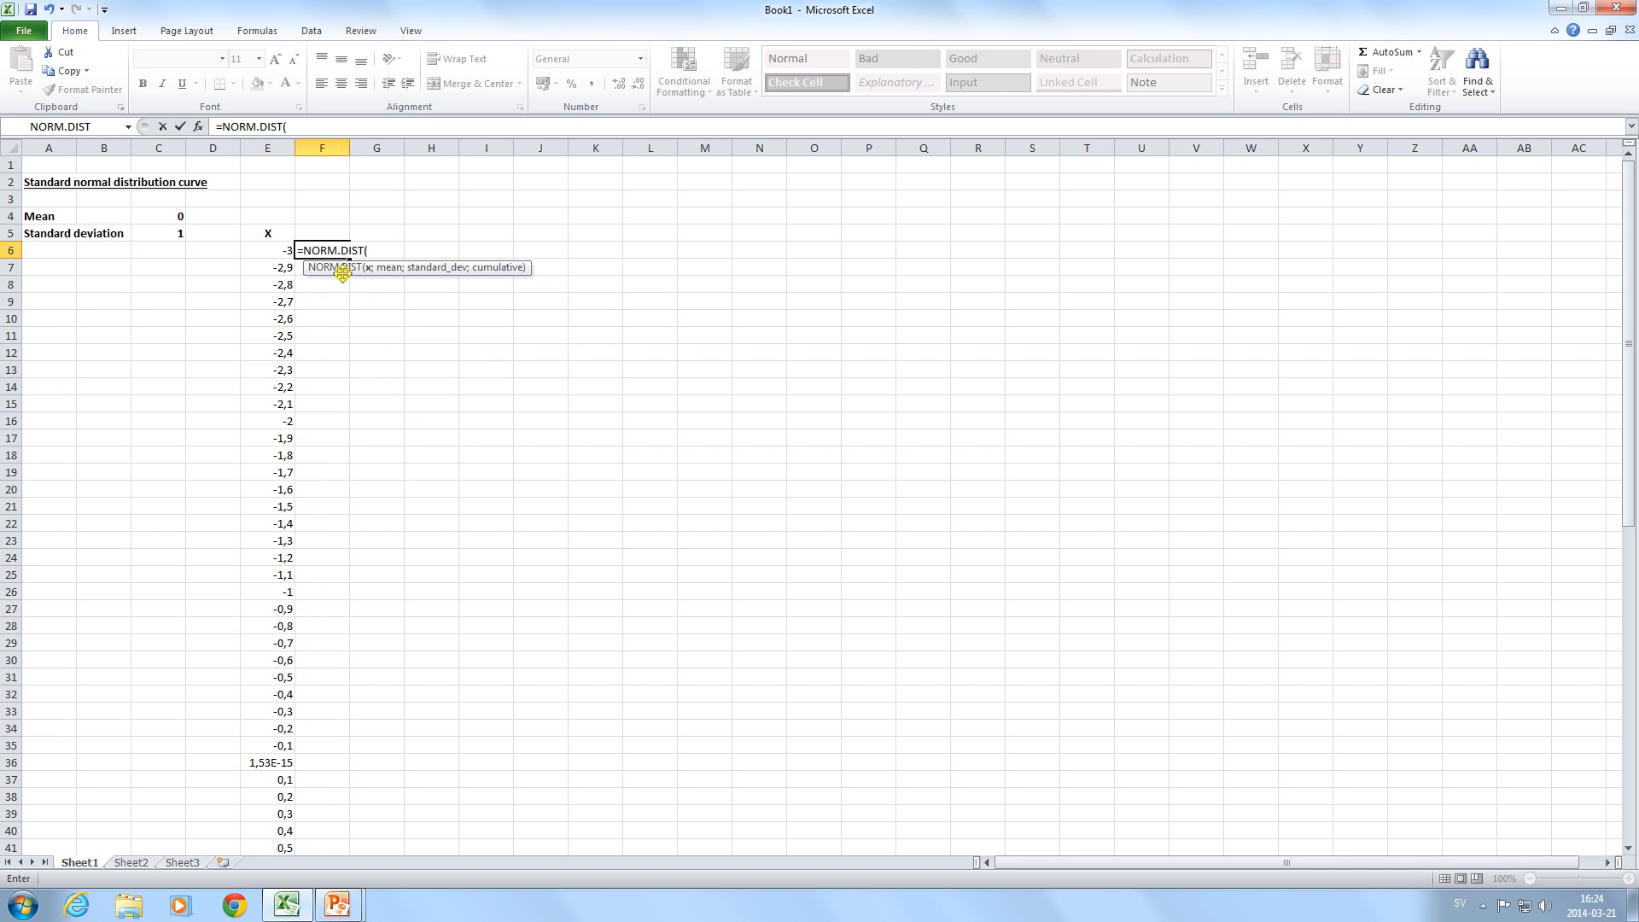
left_click(266, 250)
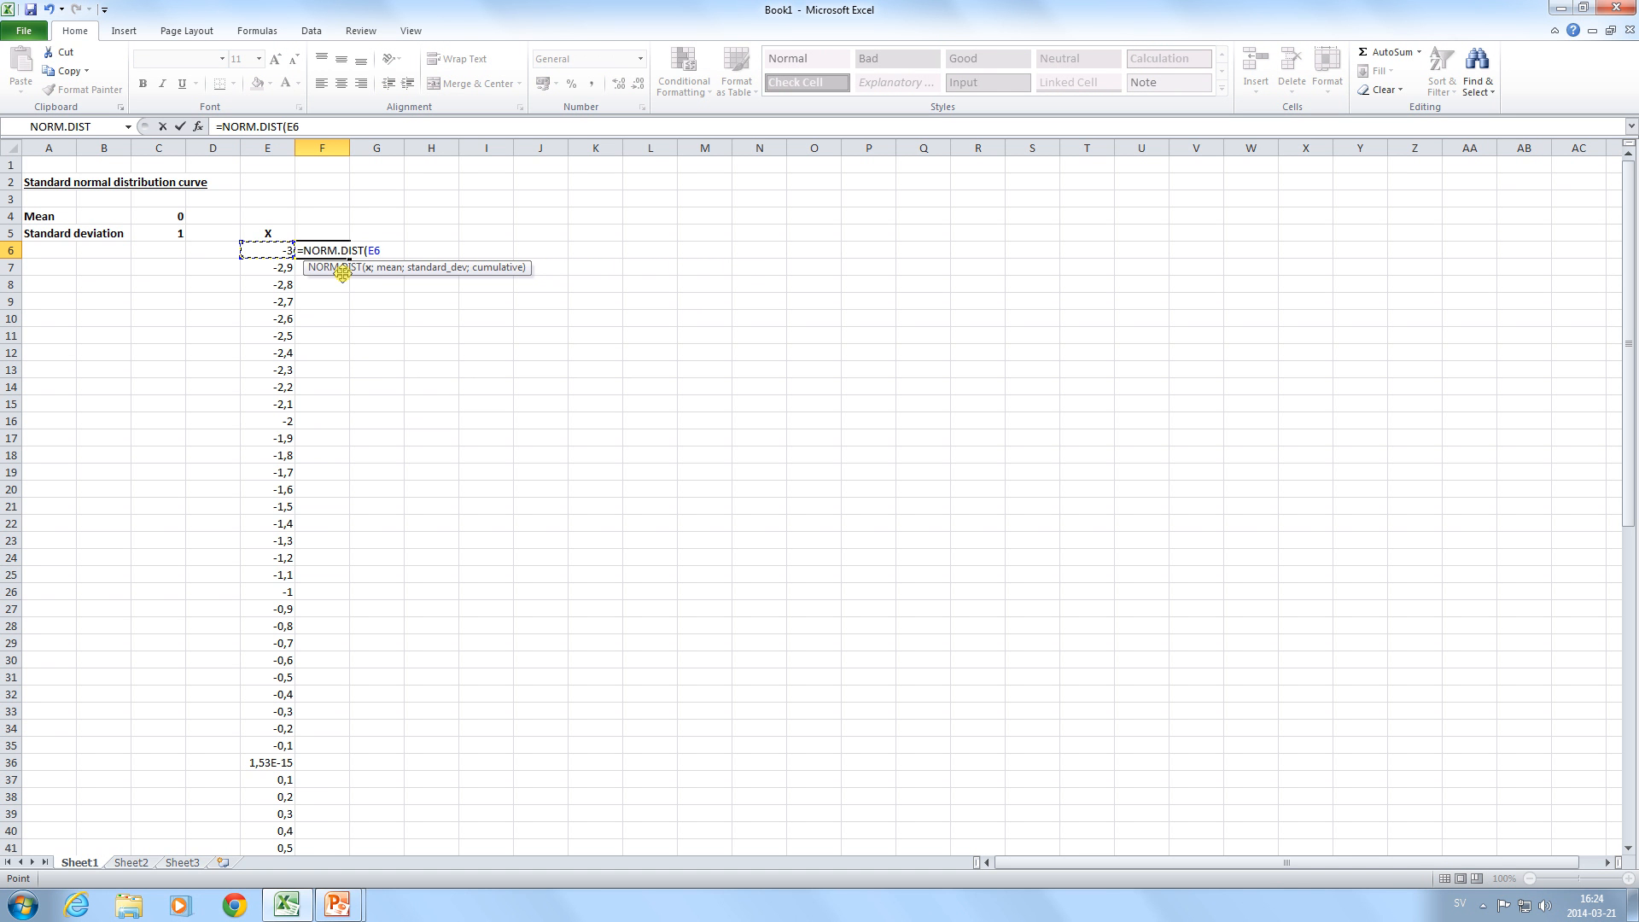
type(";0")
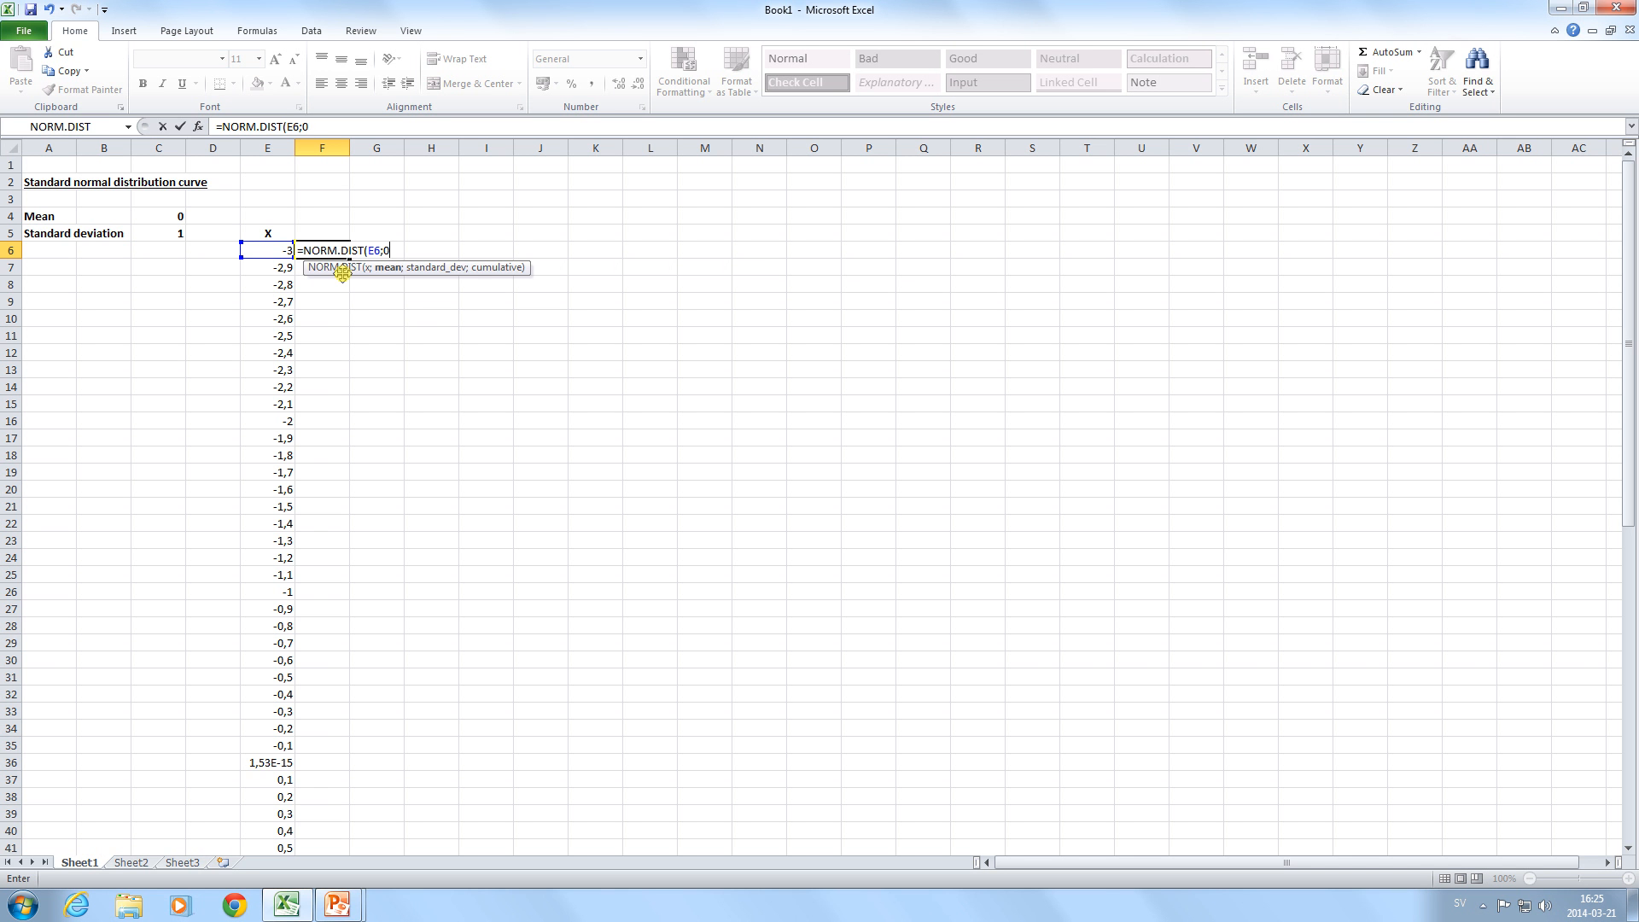
type(";1;")
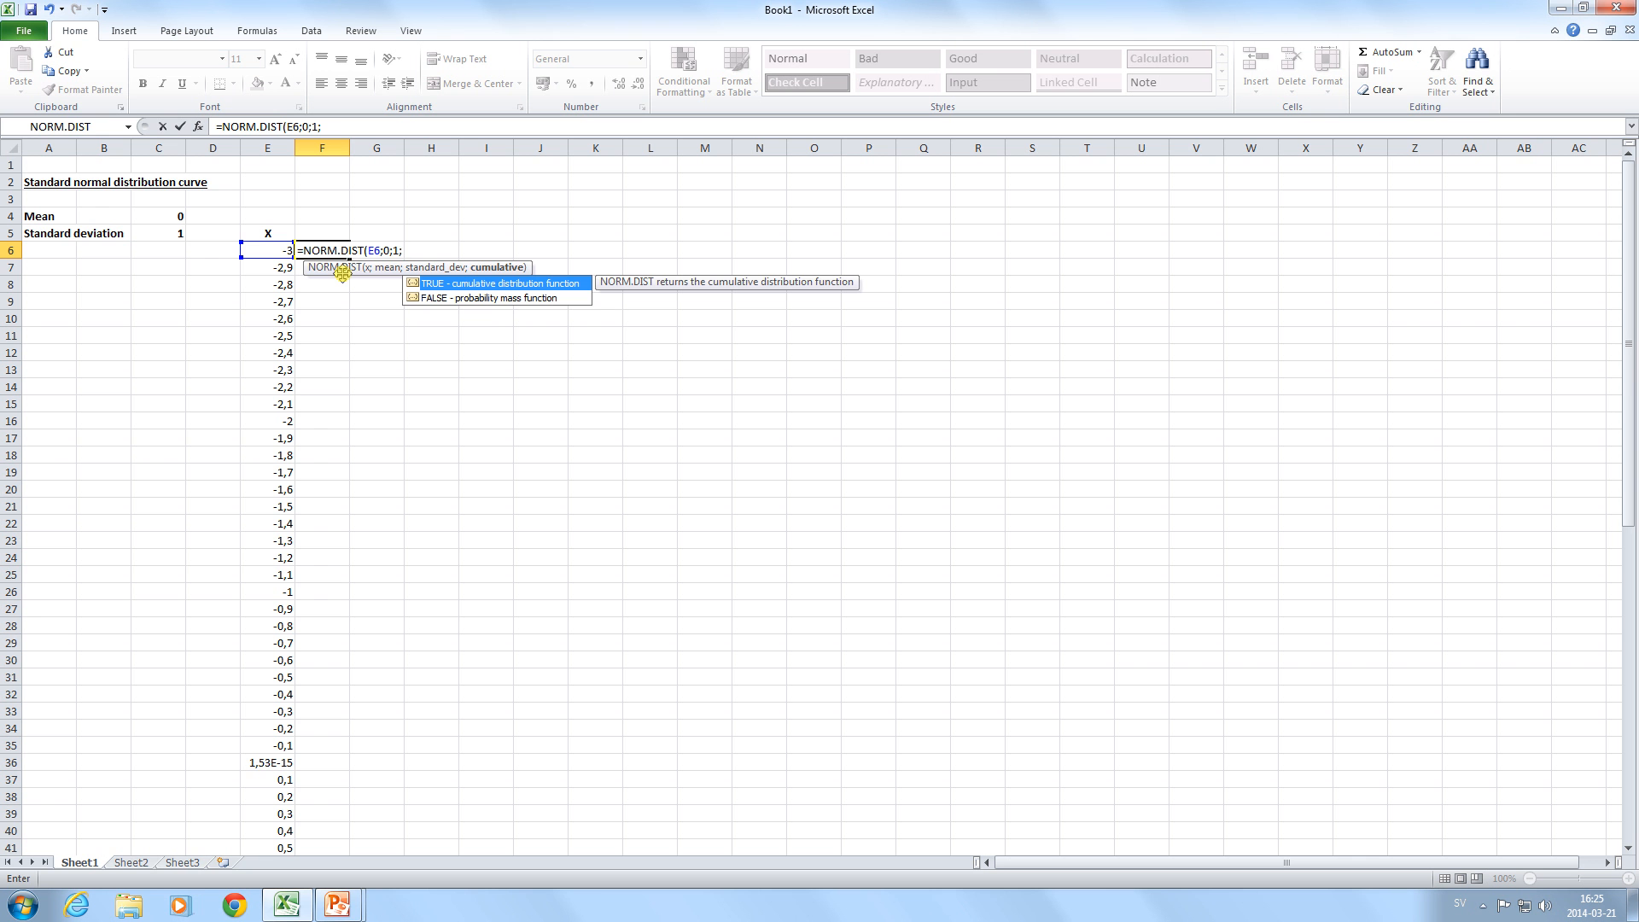
type("FA")
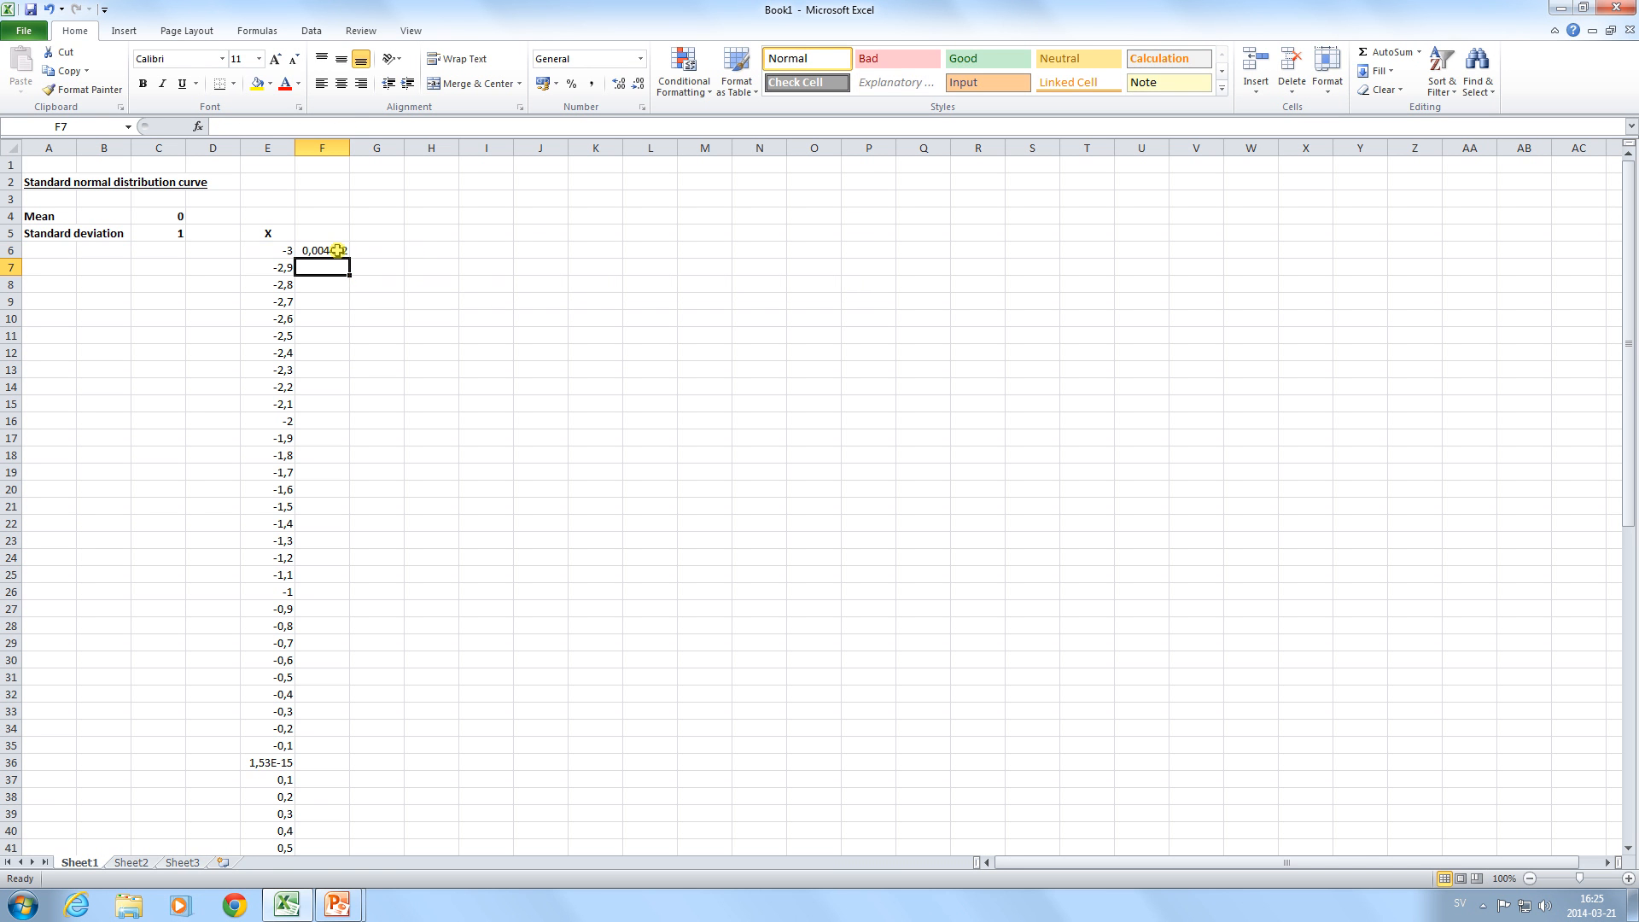
left_click(322, 249)
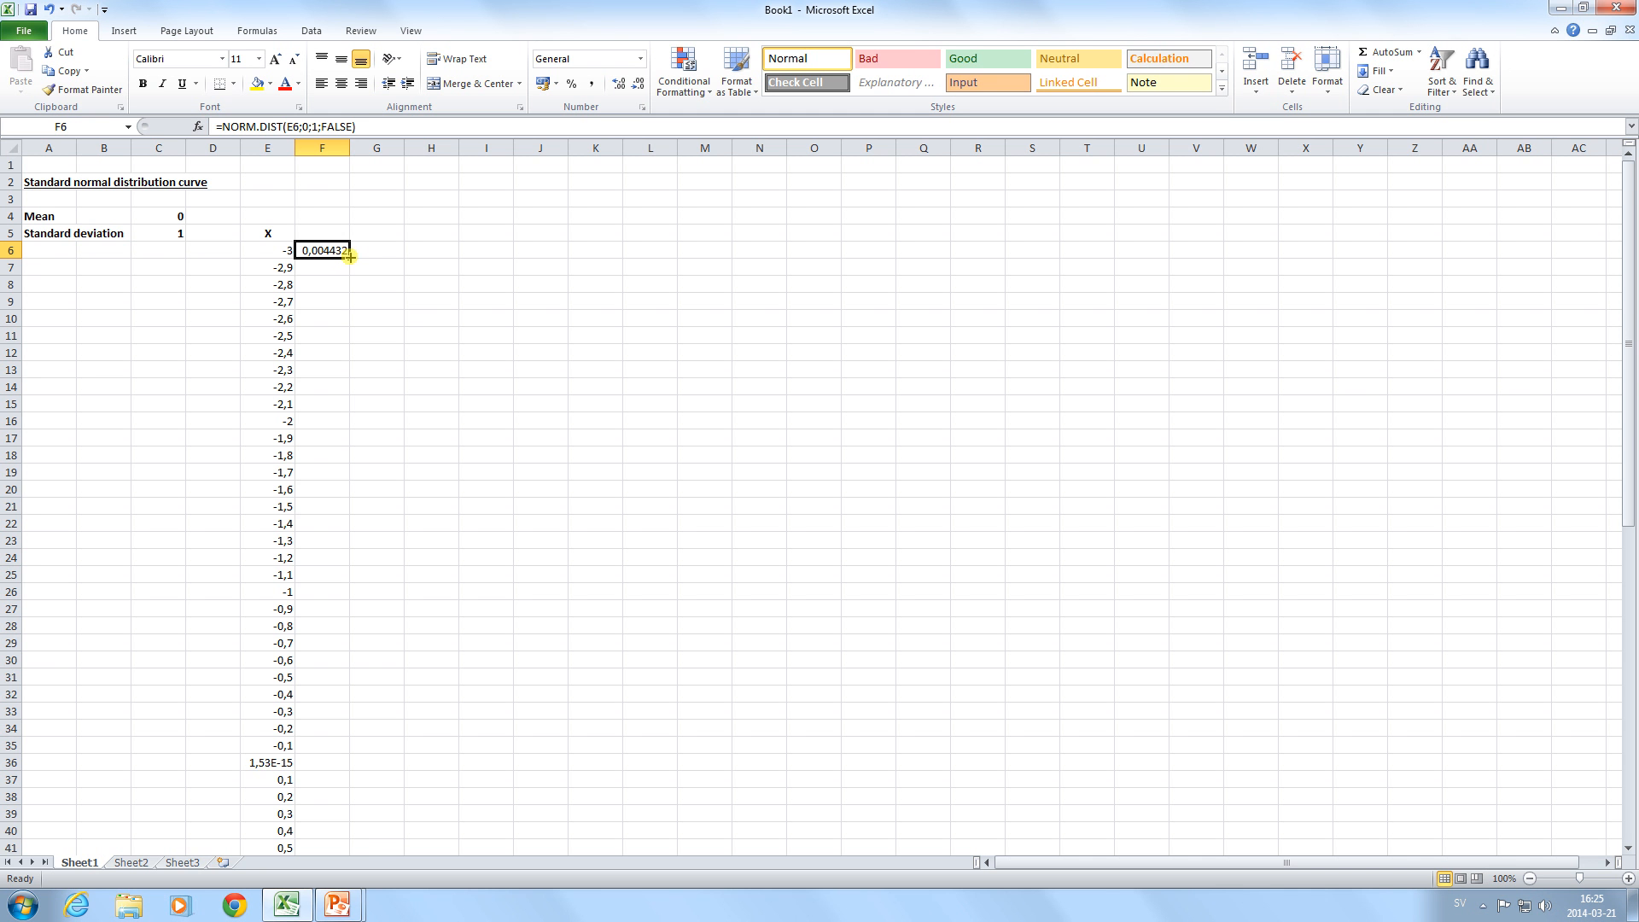
Copy the F6 density formula down column F to the row where x is 3
left_click_drag(351, 256, 322, 846)
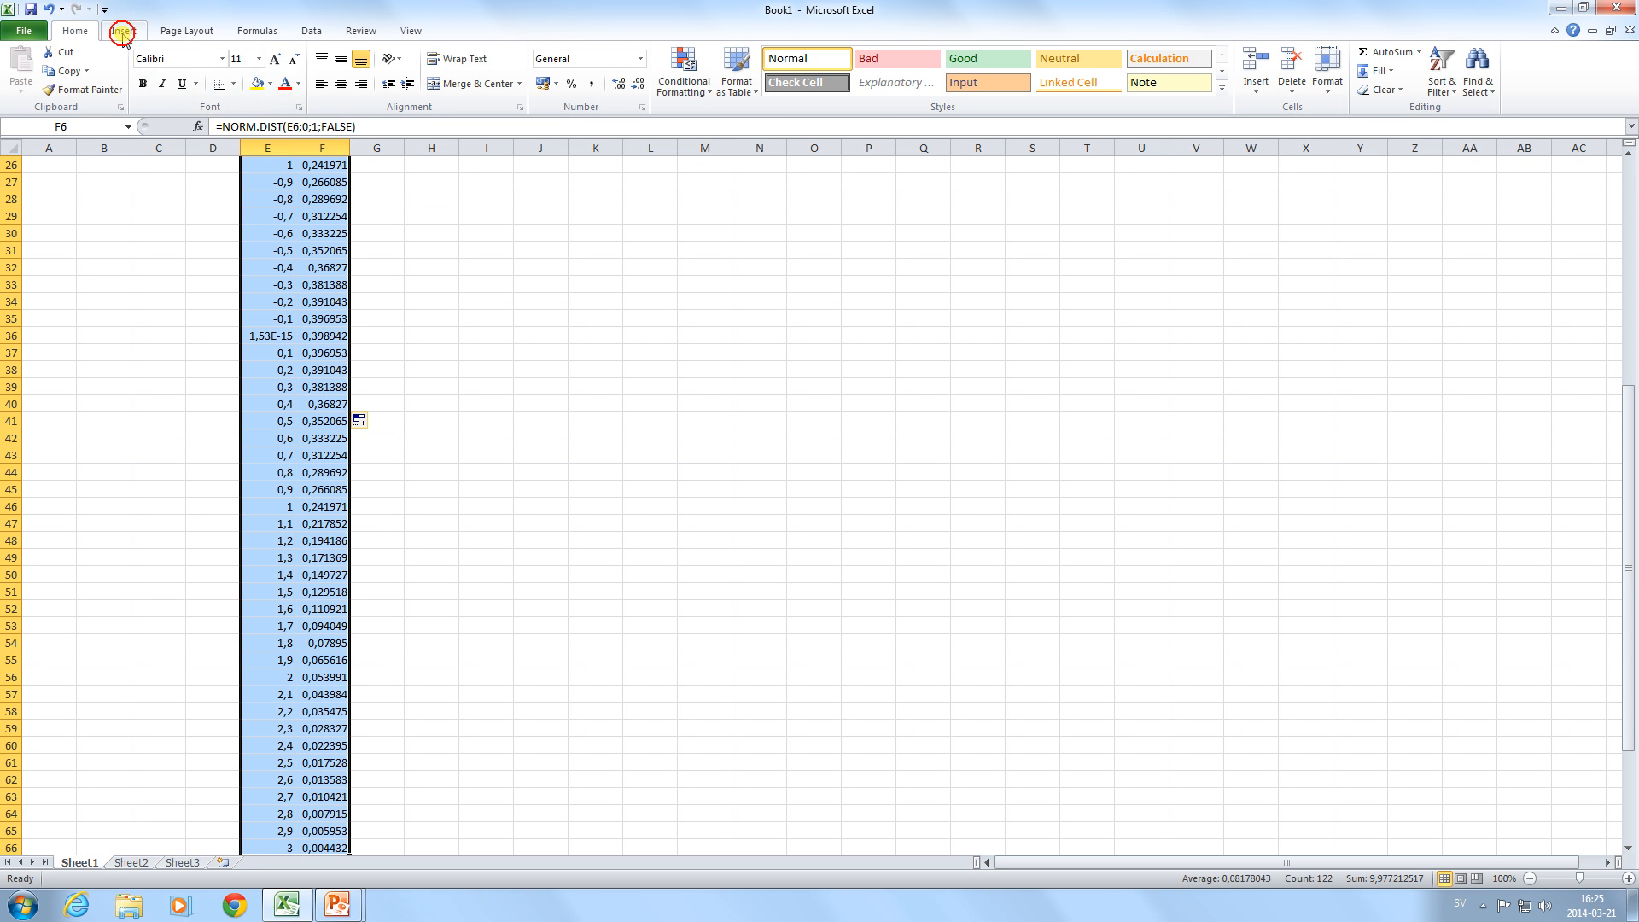
Insert a Scatter with Smooth Lines chart of x against density, showing the bell curve
left_click(132, 25)
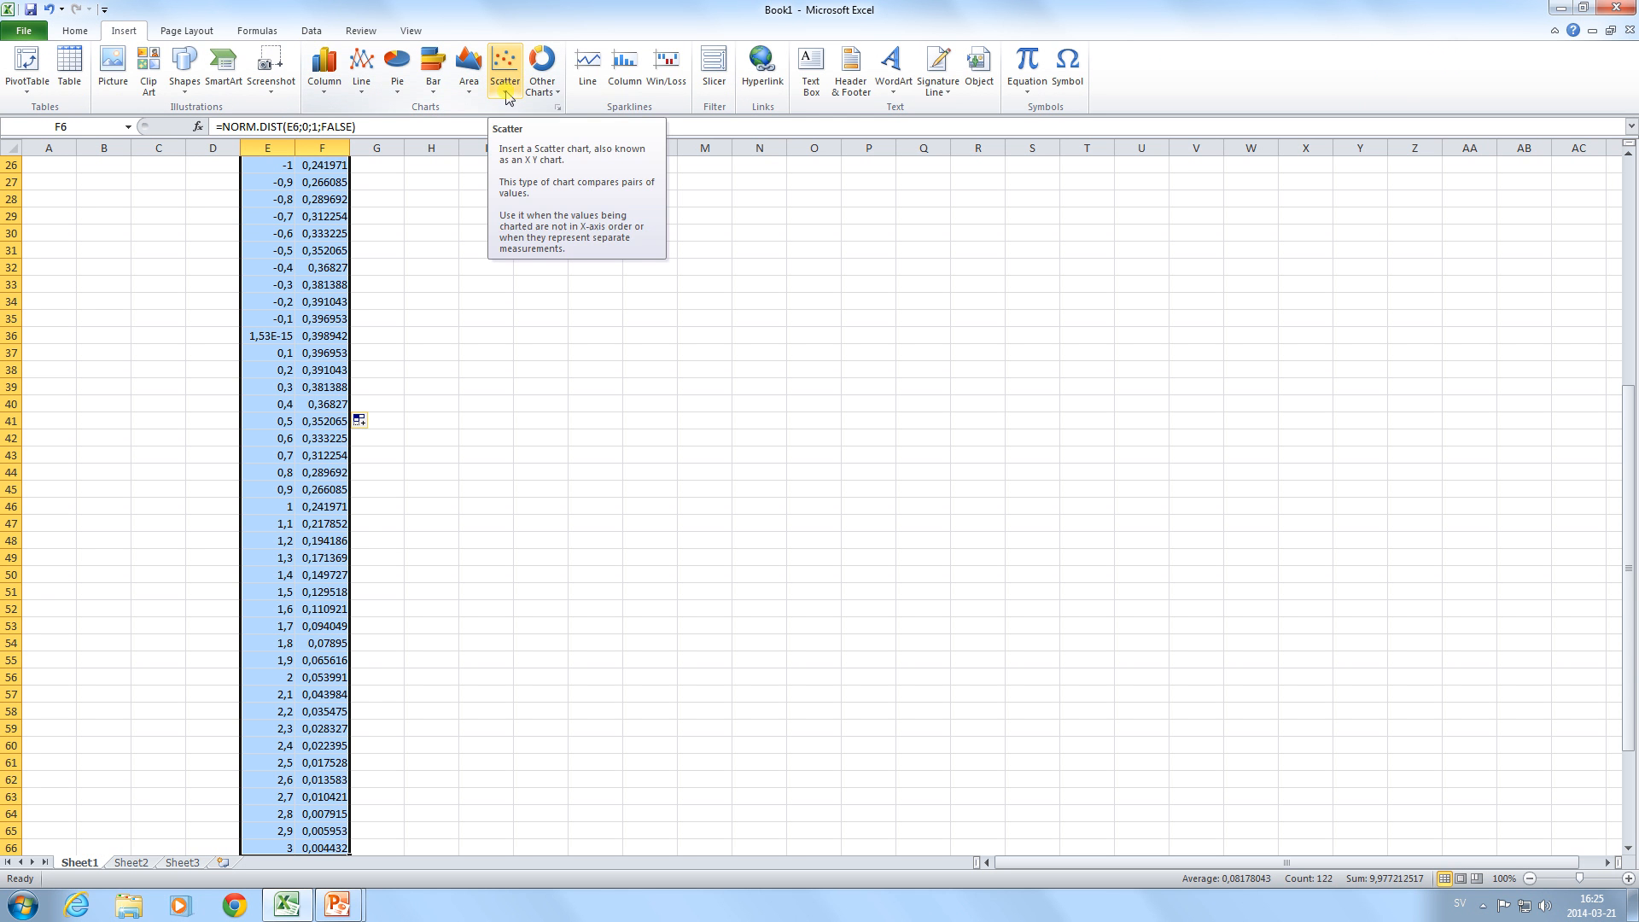
left_click(504, 64)
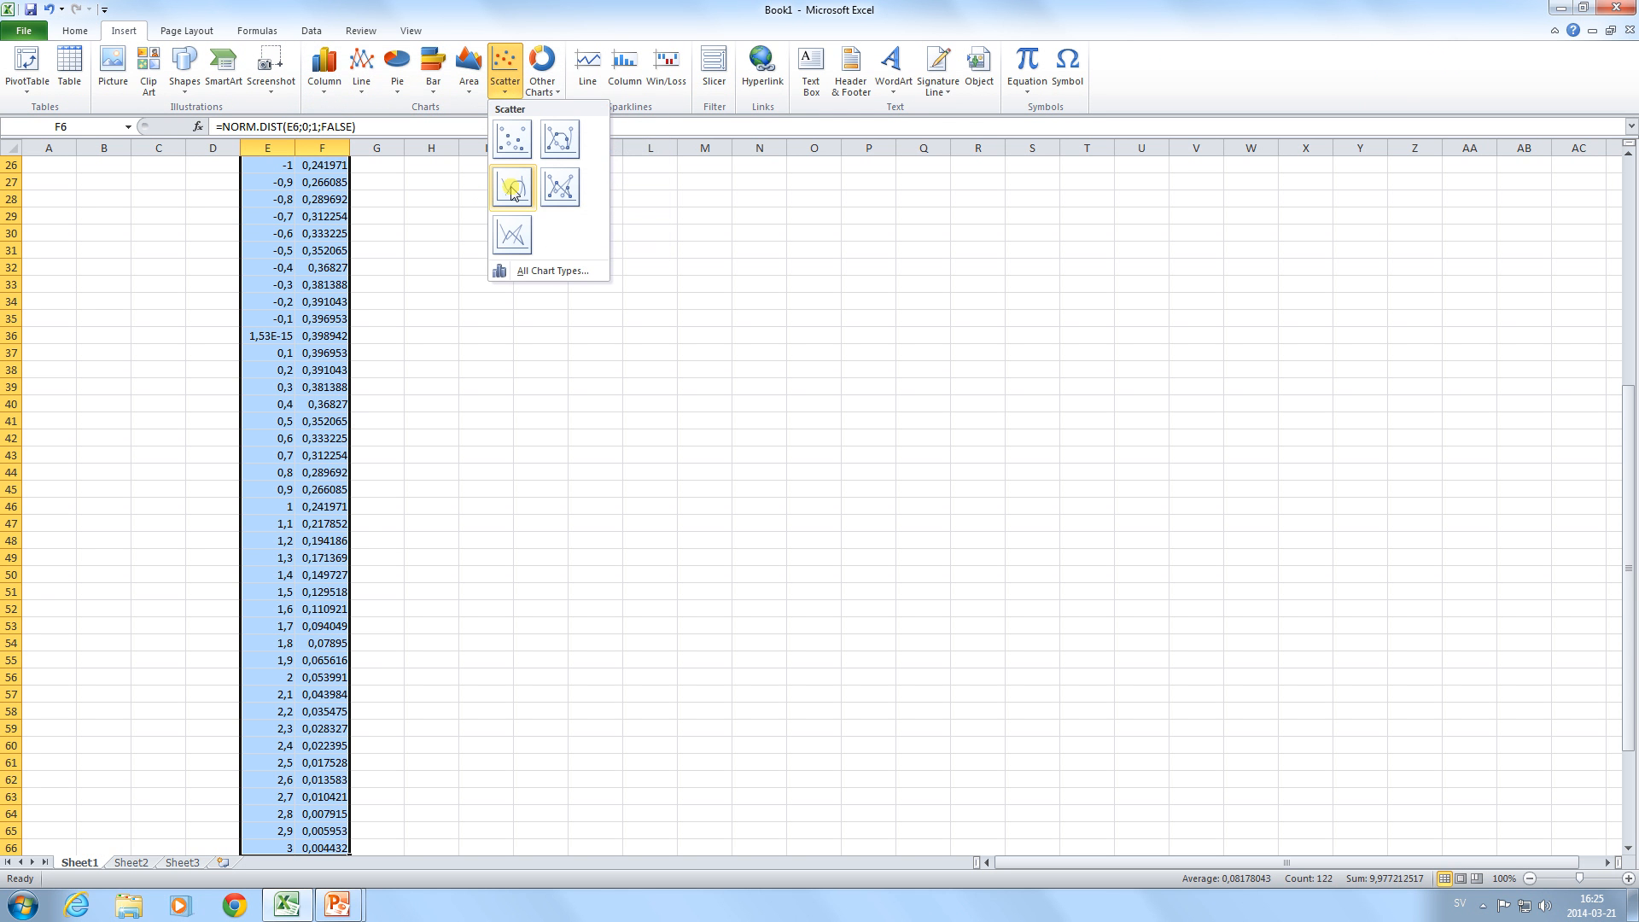
mouse_move(511, 188)
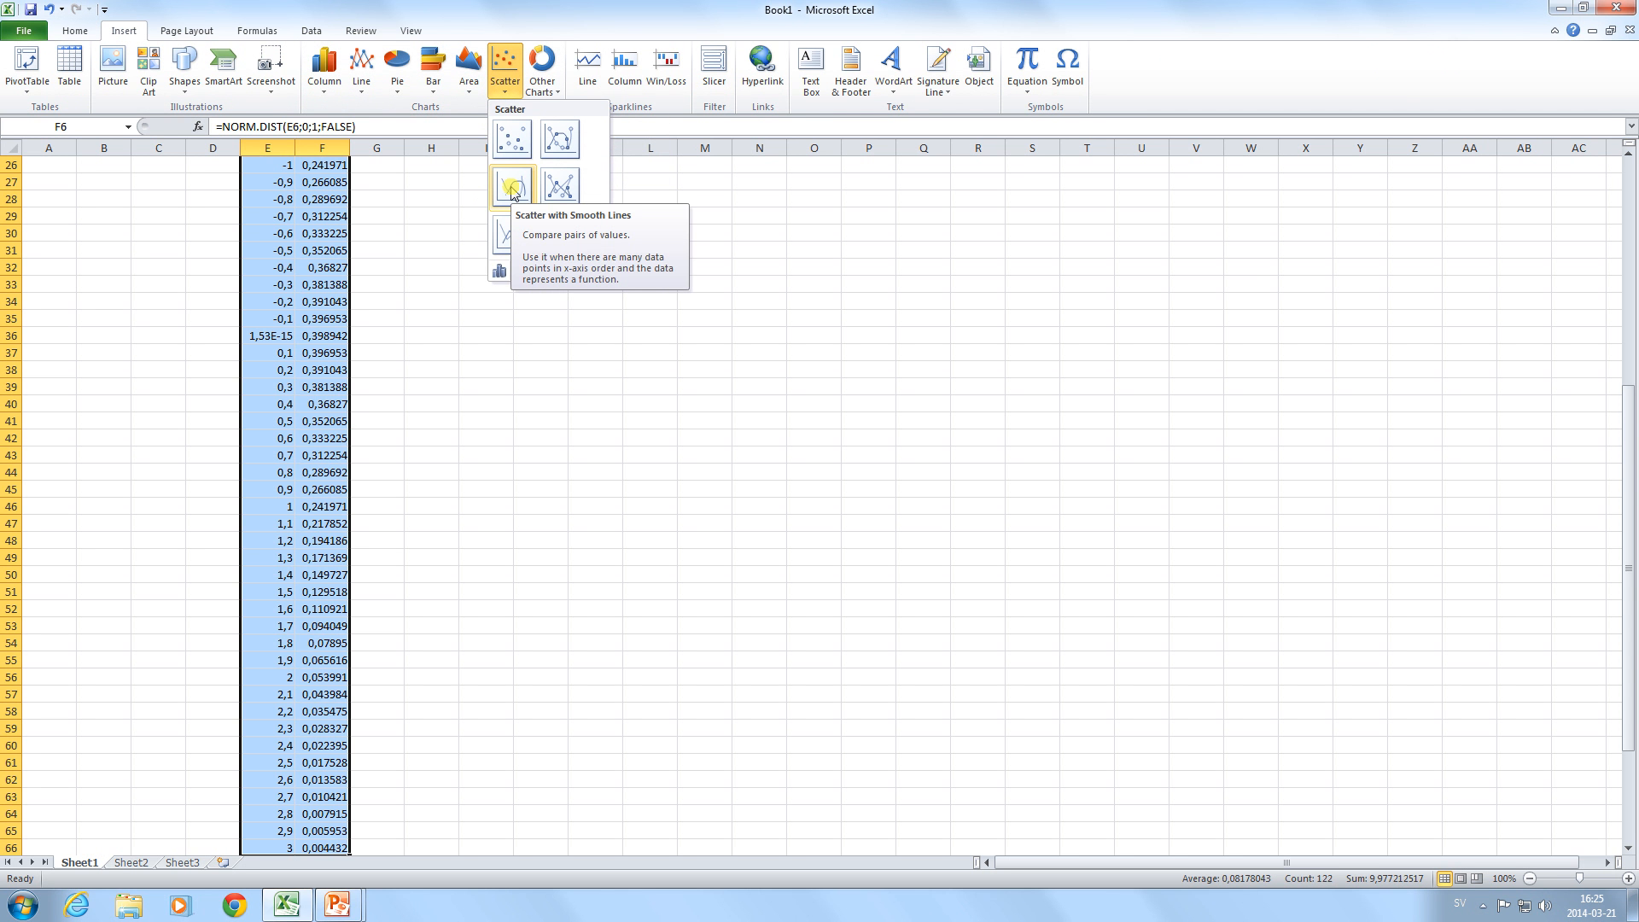
left_click(510, 183)
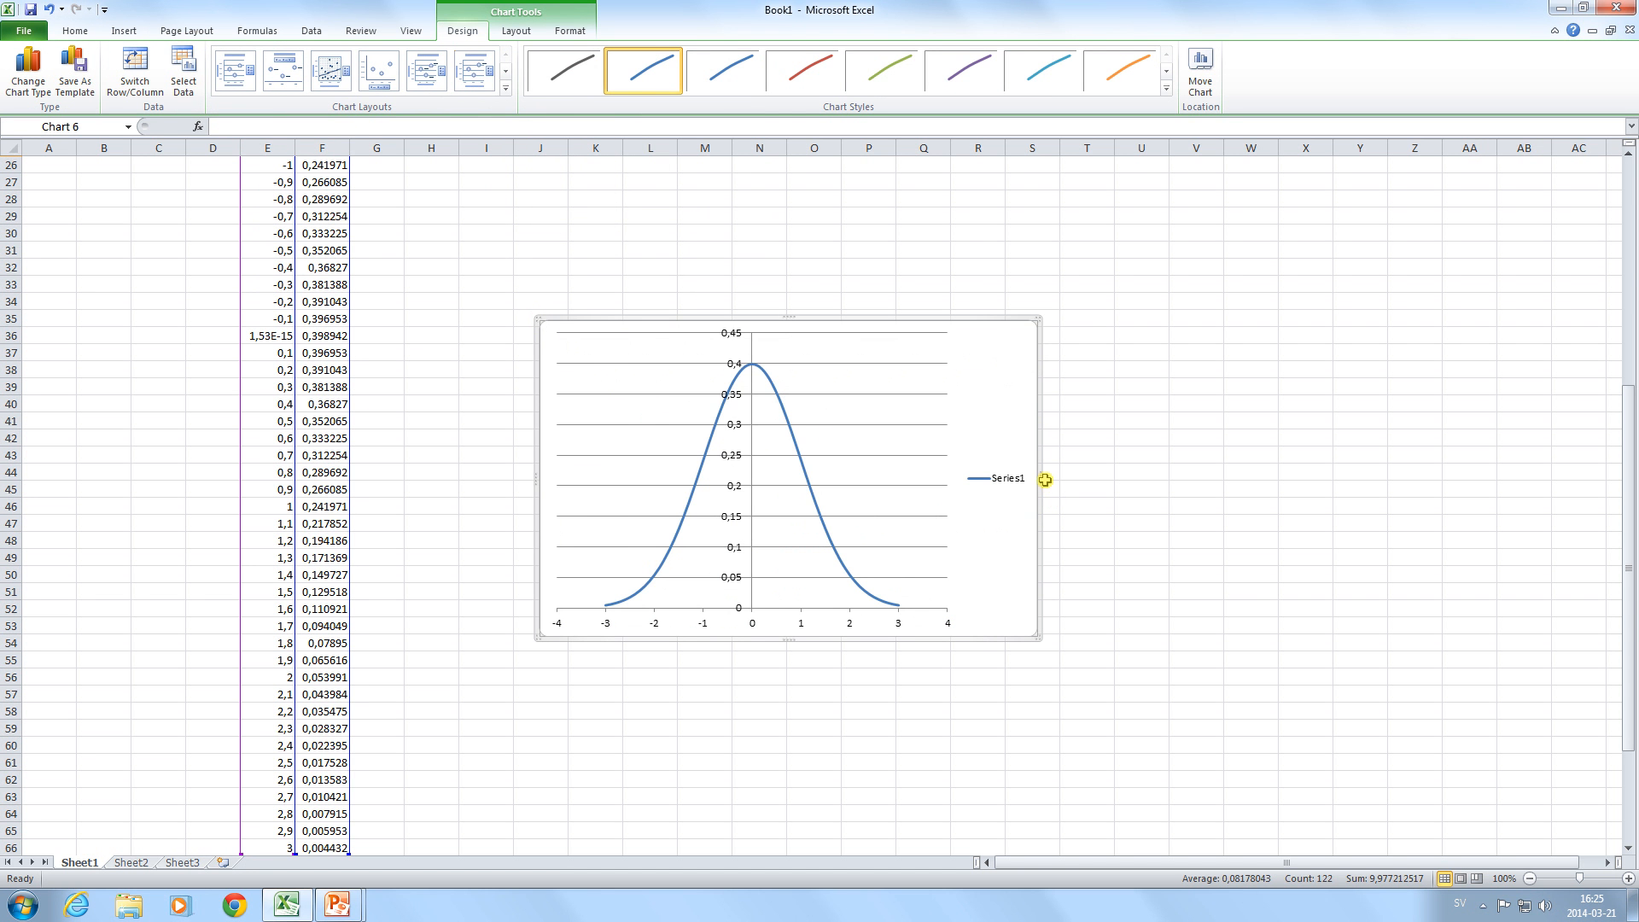
mouse_move(918, 542)
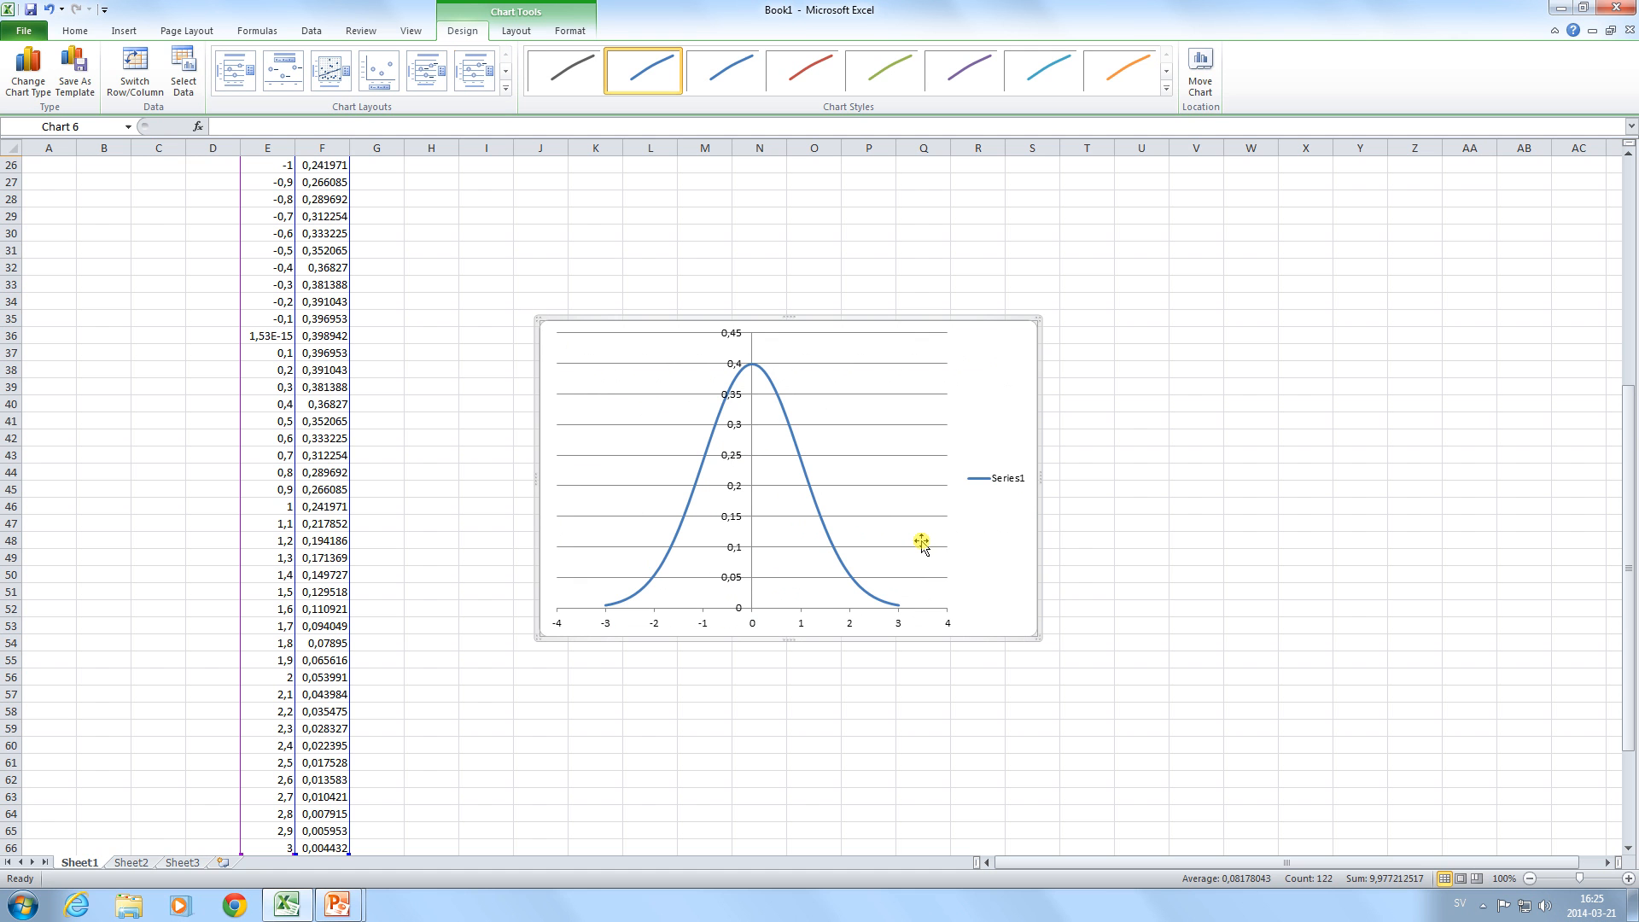
mouse_move(904, 545)
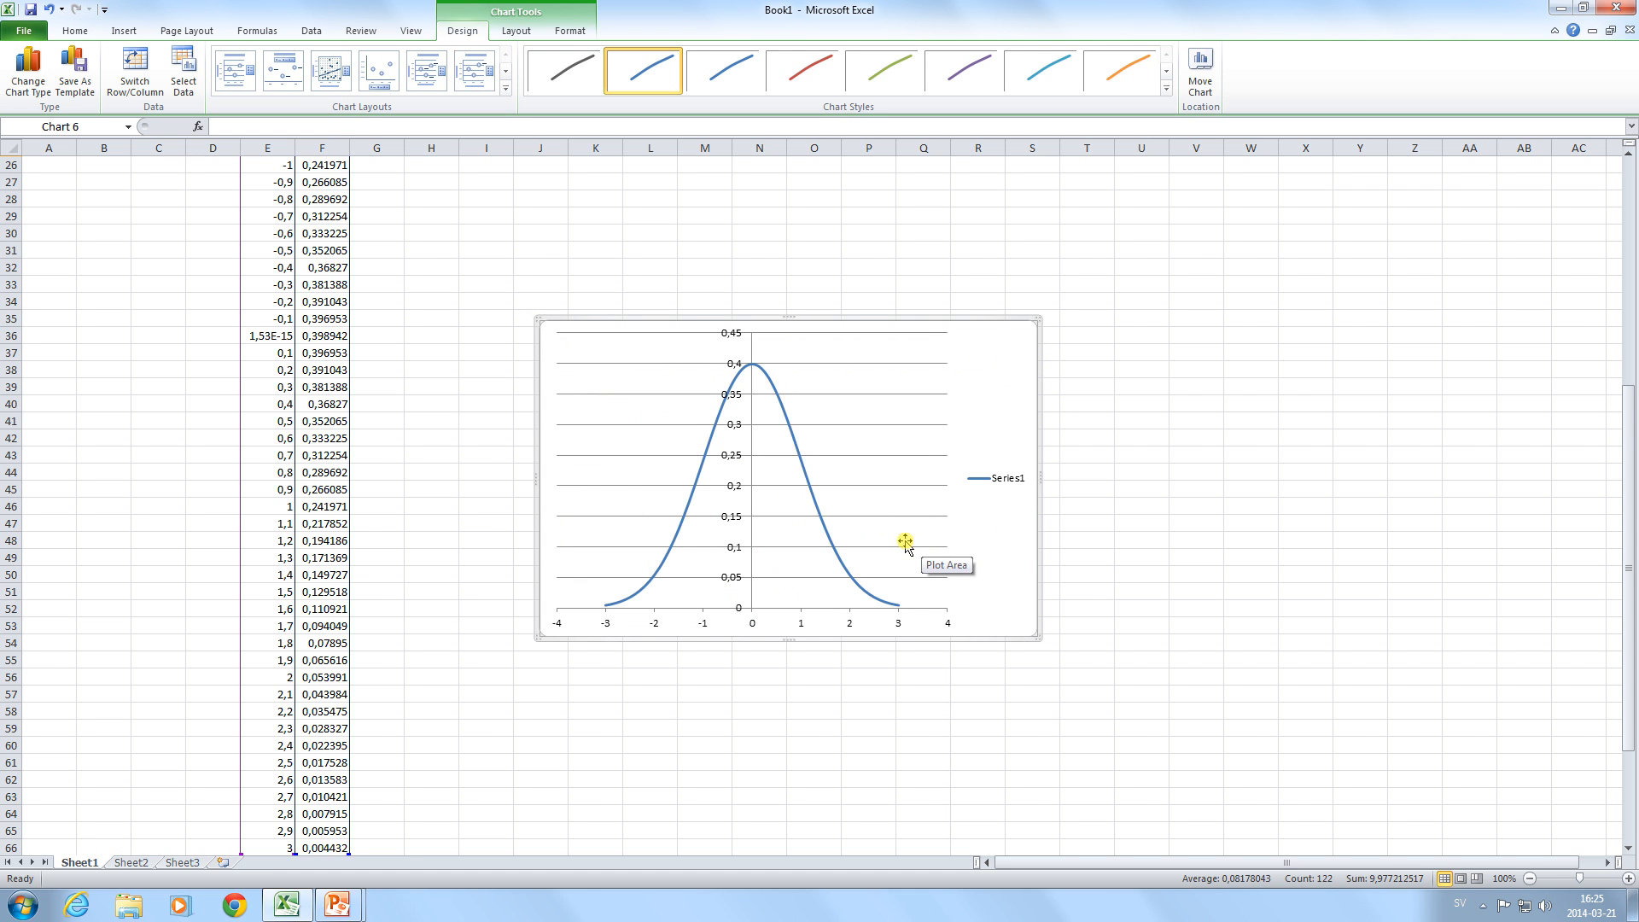